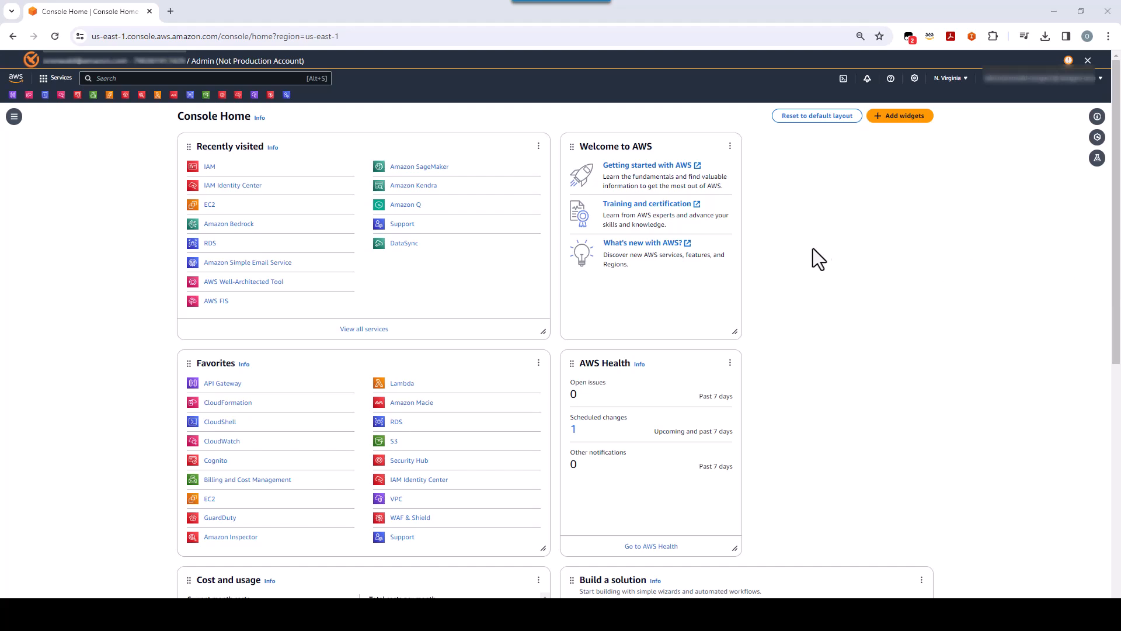
{"action": "mouse_move", "coordinate": [1025, 99]}
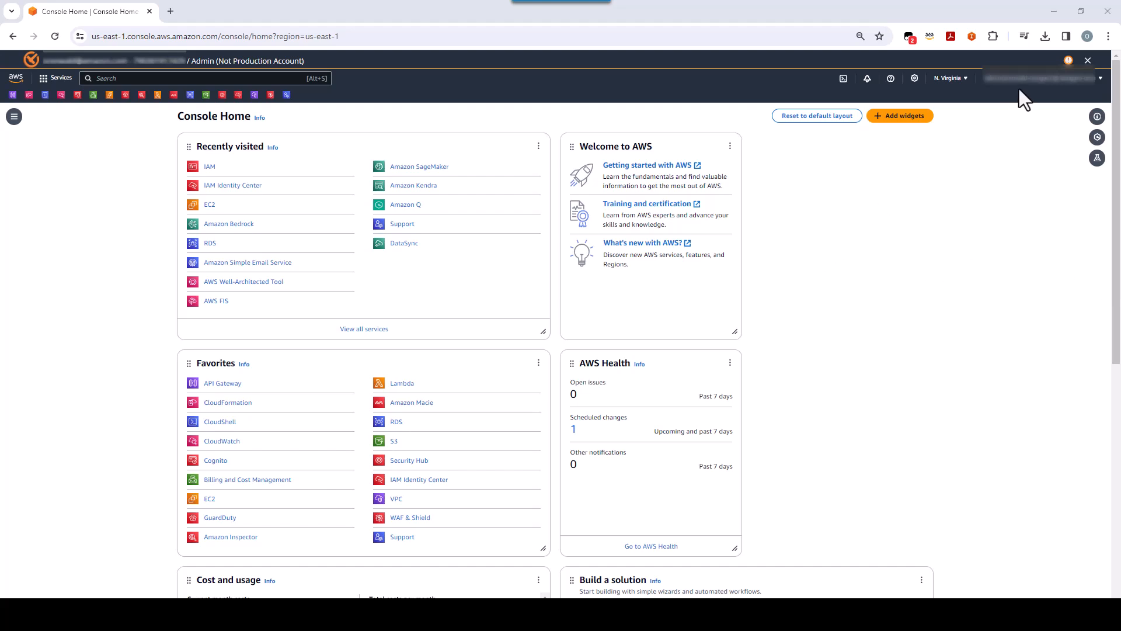
{"action": "mouse_move", "coordinate": [990, 121]}
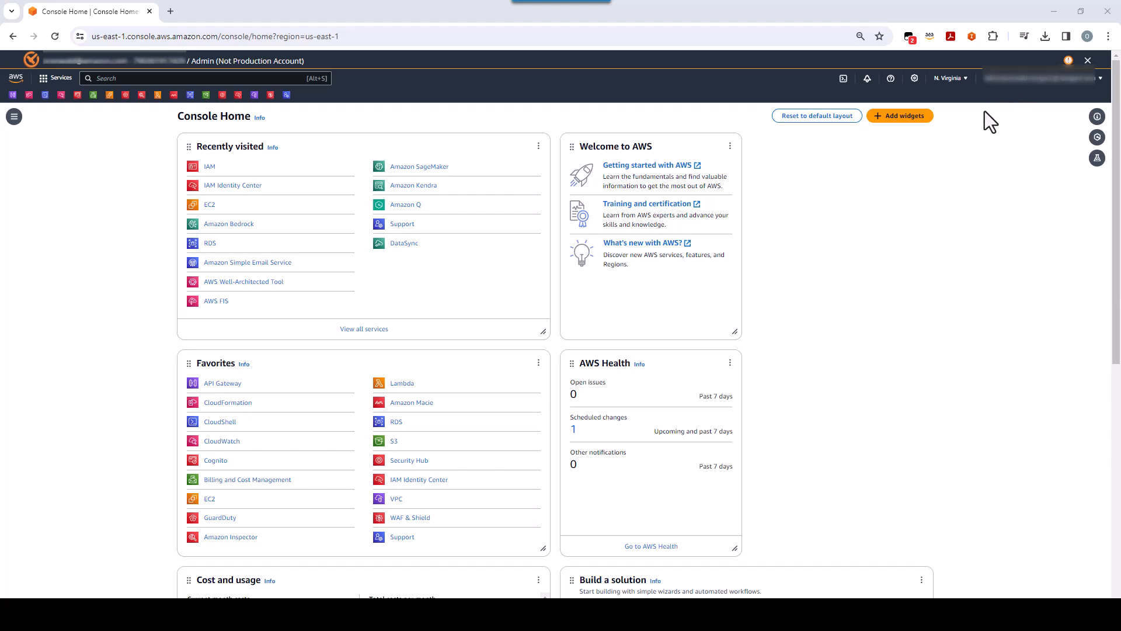
{"action": "mouse_move", "coordinate": [565, 232]}
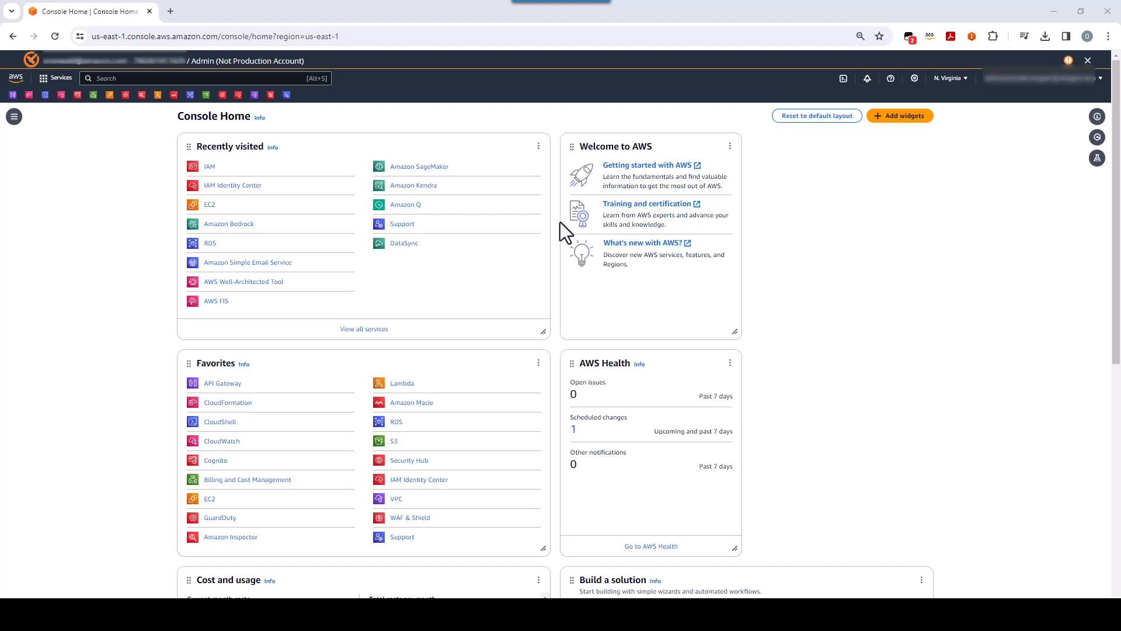
Search the console services for 'IAM' to list the IAM service
{"action": "left_click", "coordinate": [208, 78]}
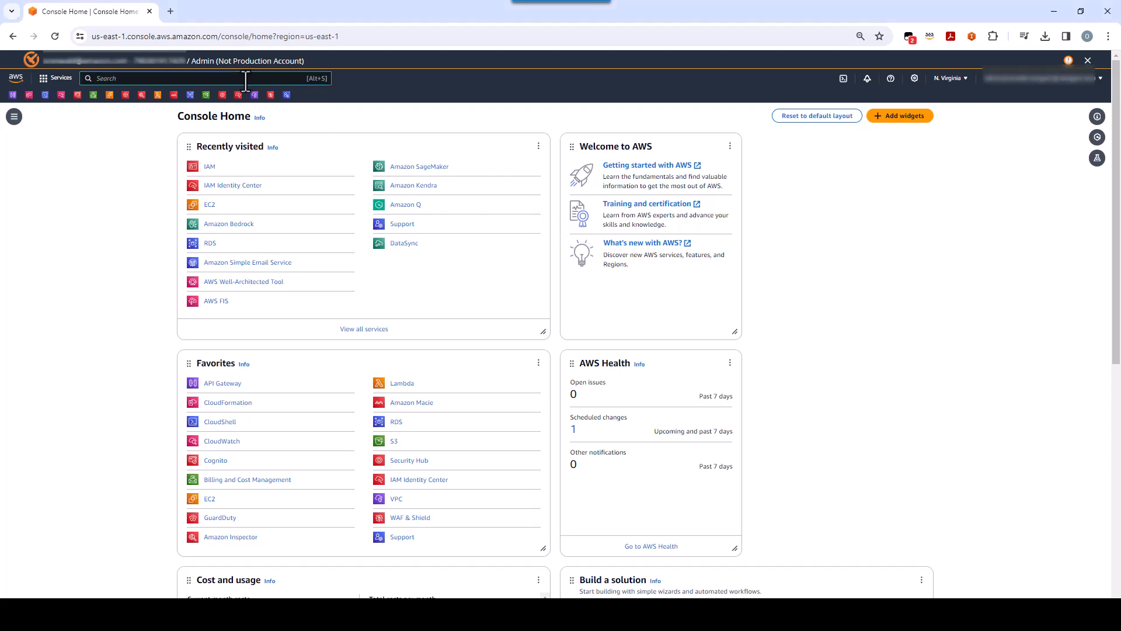
{"action": "type", "text": "IAM"}
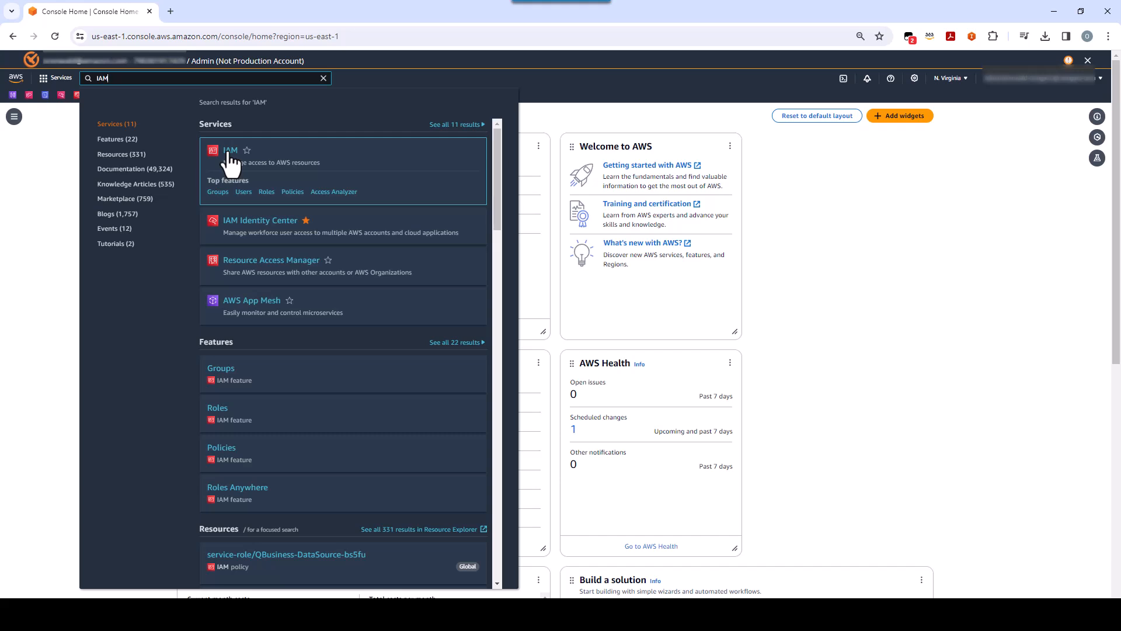
{"action": "mouse_move", "coordinate": [331, 200]}
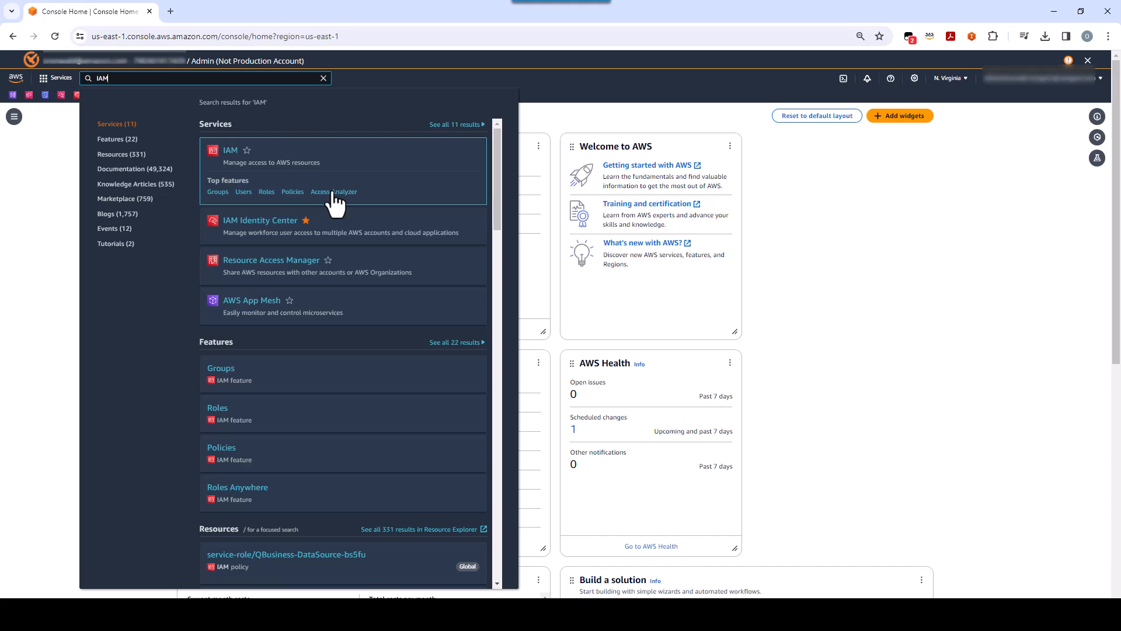
{"action": "left_click", "coordinate": [230, 150]}
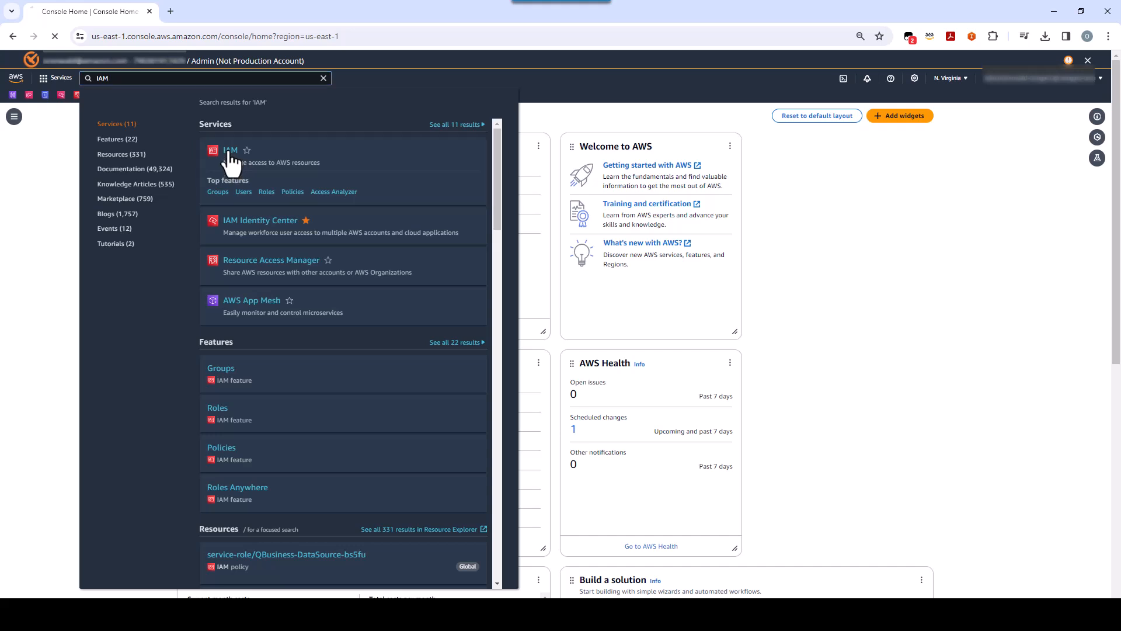
Go from the IAM search result to the Access Analyzer page under Access reports
{"action": "left_click", "coordinate": [230, 150]}
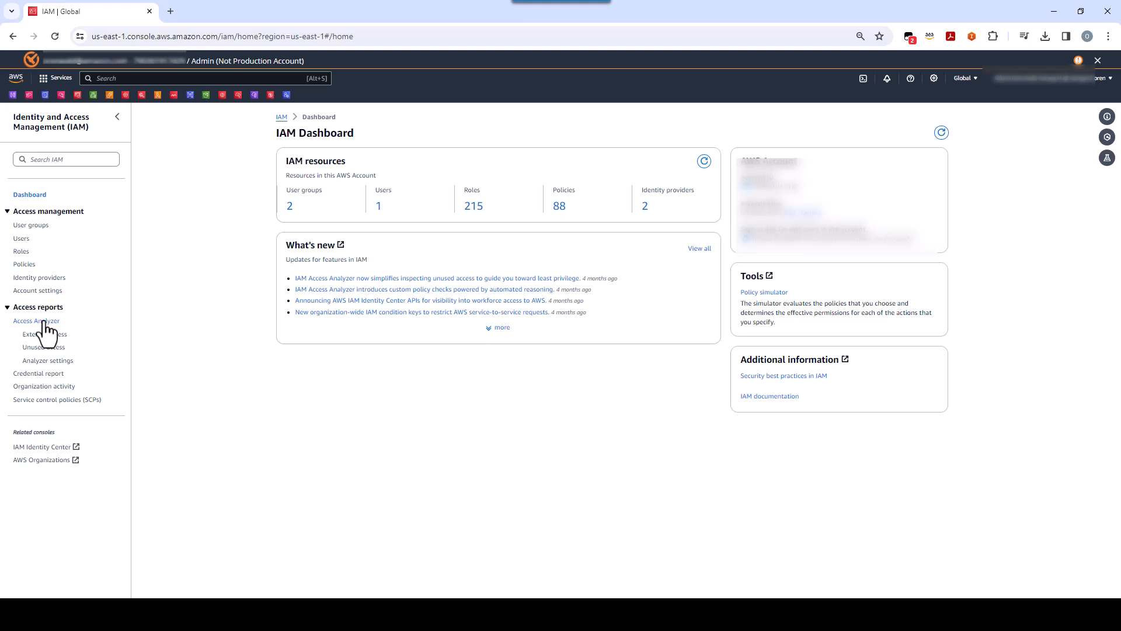
{"action": "mouse_move", "coordinate": [42, 351]}
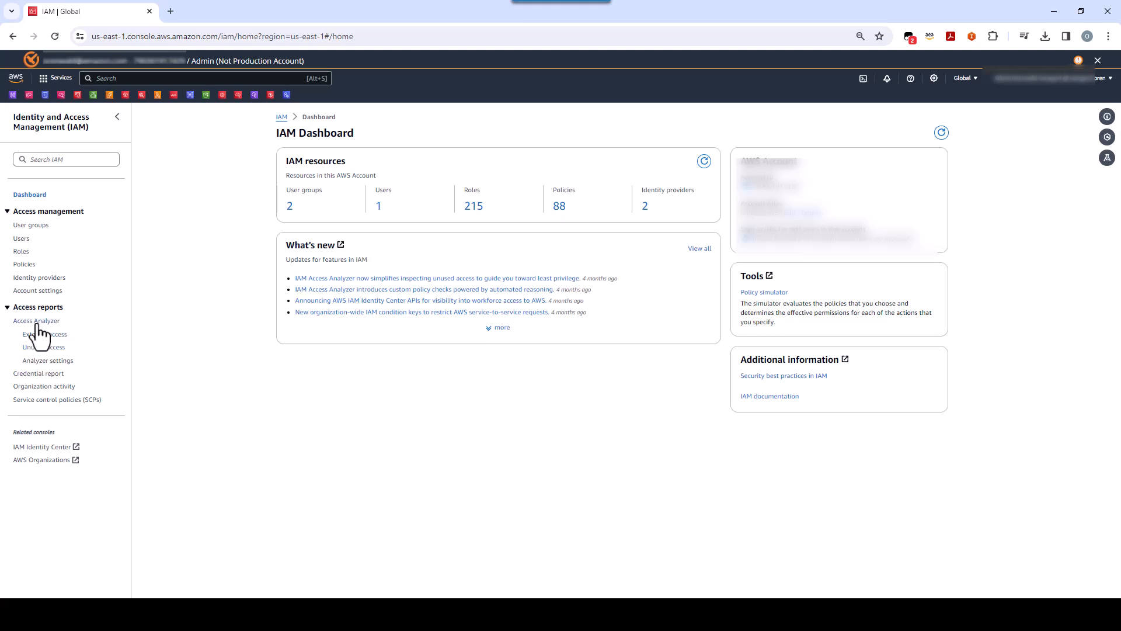
{"action": "left_click", "coordinate": [35, 321]}
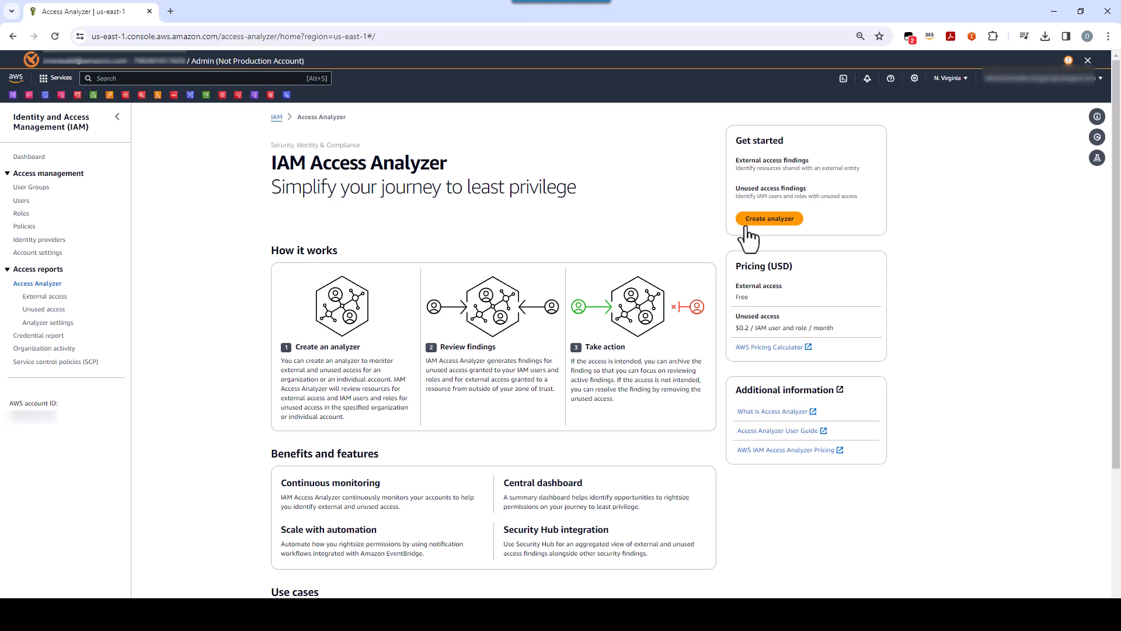
{"action": "mouse_move", "coordinate": [773, 238]}
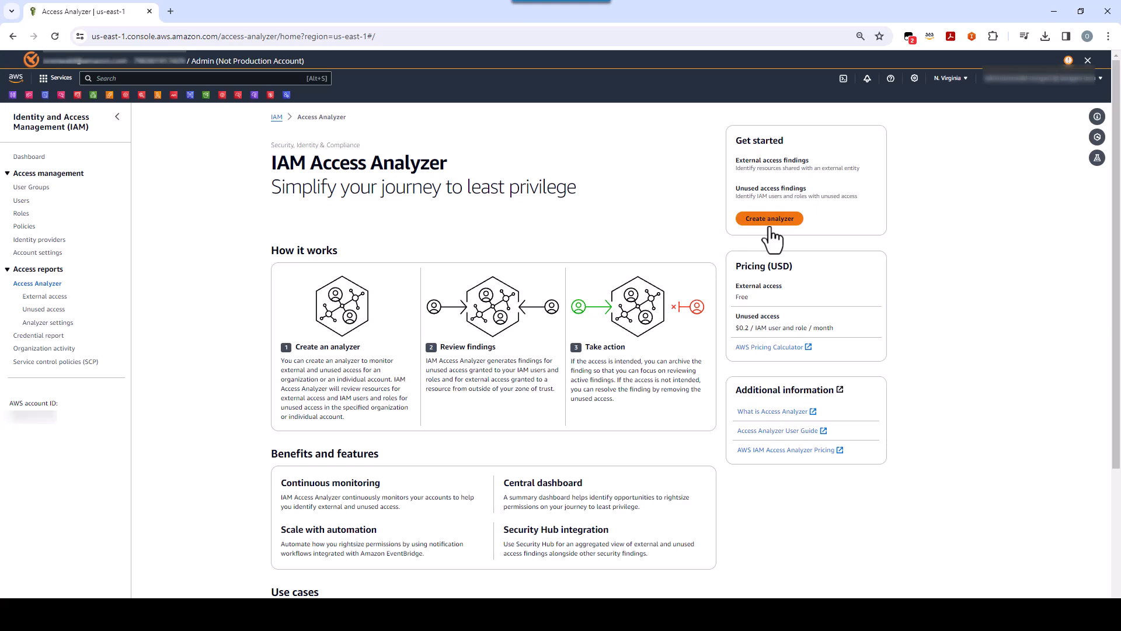
{"action": "mouse_move", "coordinate": [618, 249]}
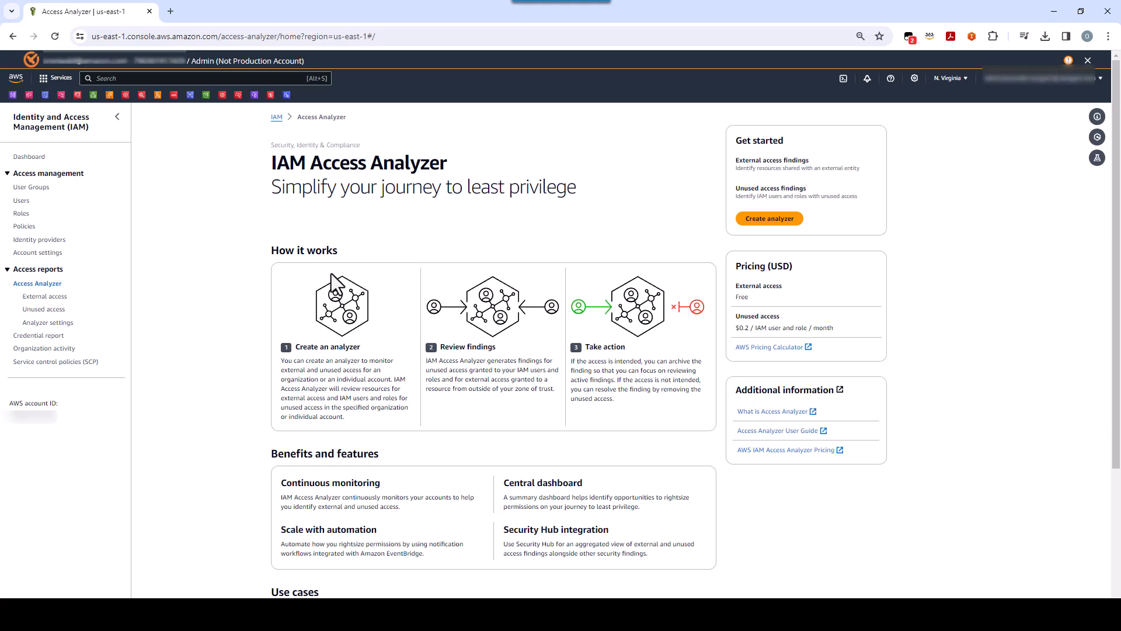
{"action": "mouse_move", "coordinate": [43, 309]}
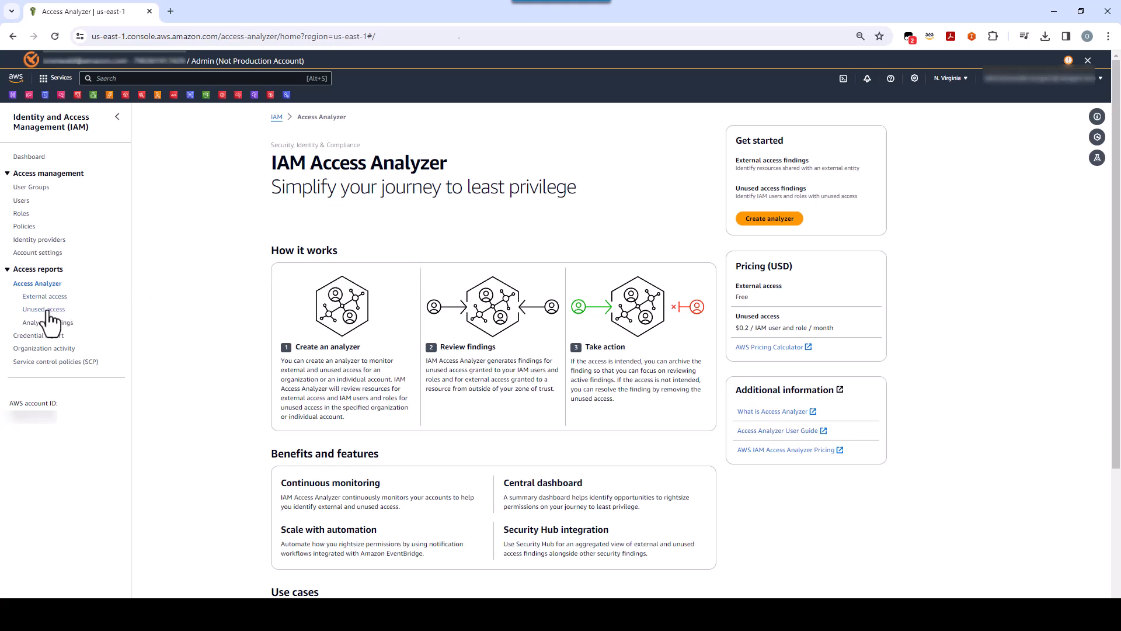
View the Unused access findings, which show no analyzer exists yet
{"action": "left_click", "coordinate": [42, 309]}
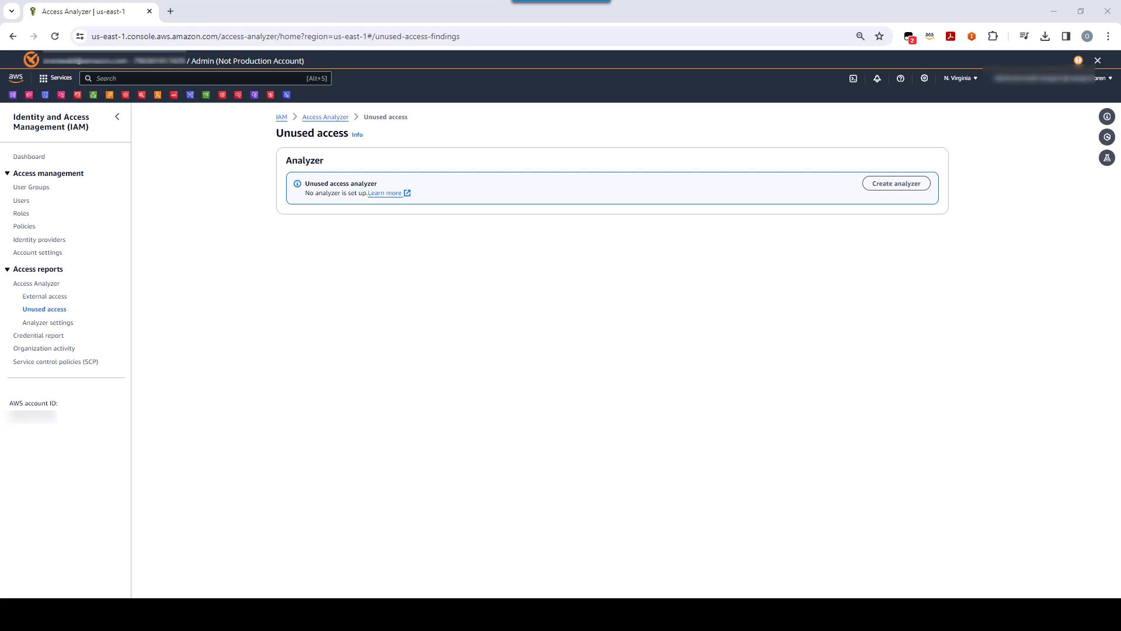
{"action": "mouse_move", "coordinate": [895, 182]}
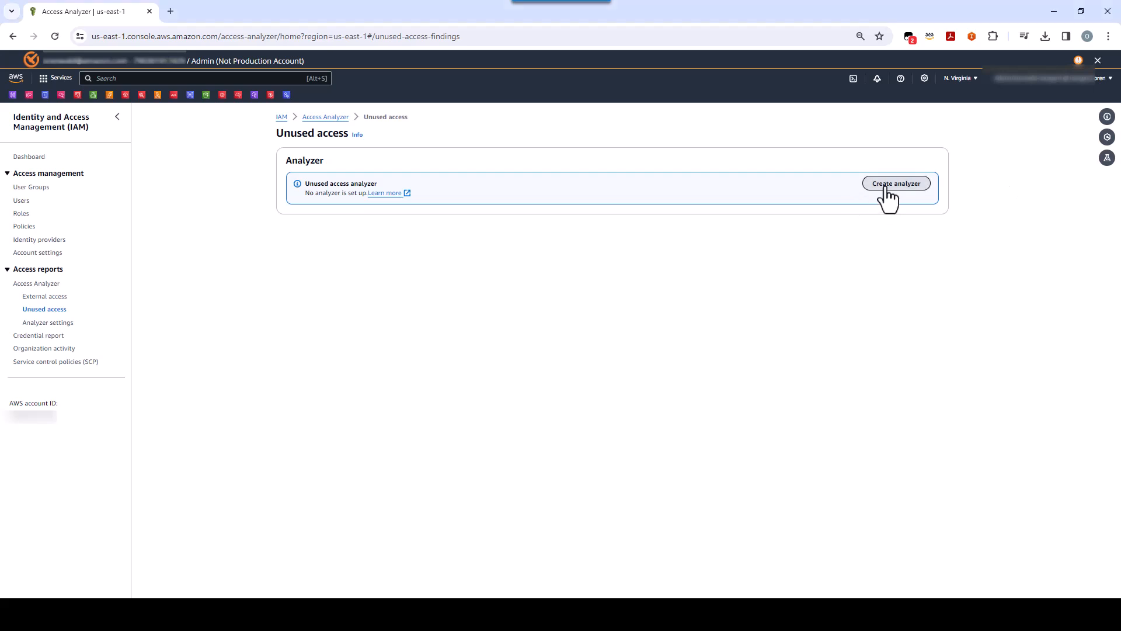
Create an unused access analyzer with default name, 90-day tracking, current organization
{"action": "left_click", "coordinate": [895, 183]}
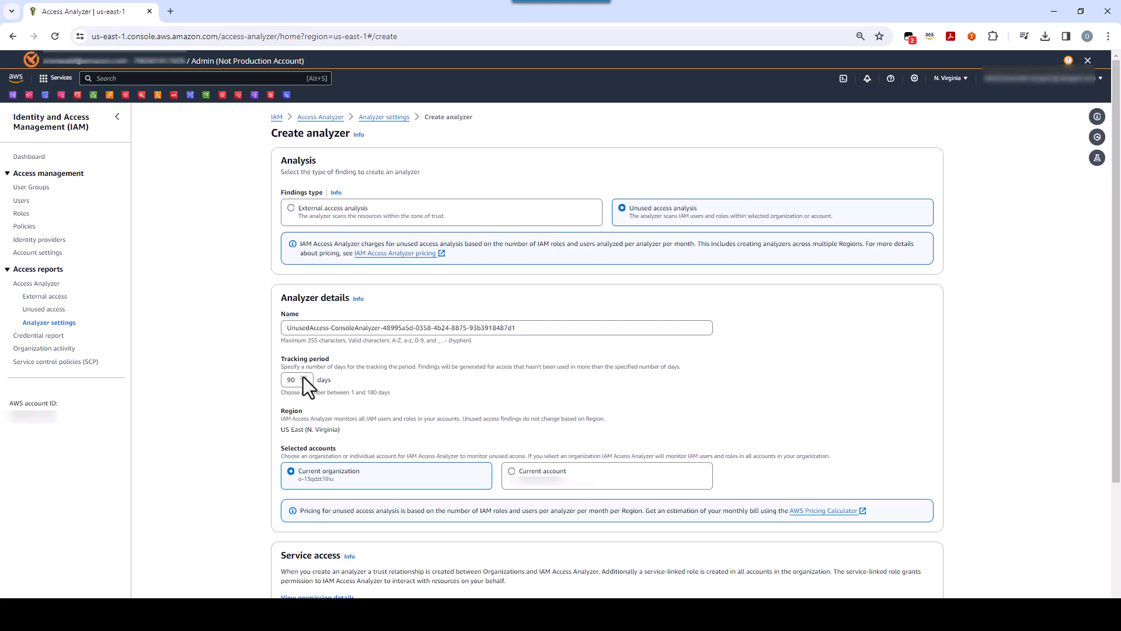
{"action": "mouse_move", "coordinate": [323, 420]}
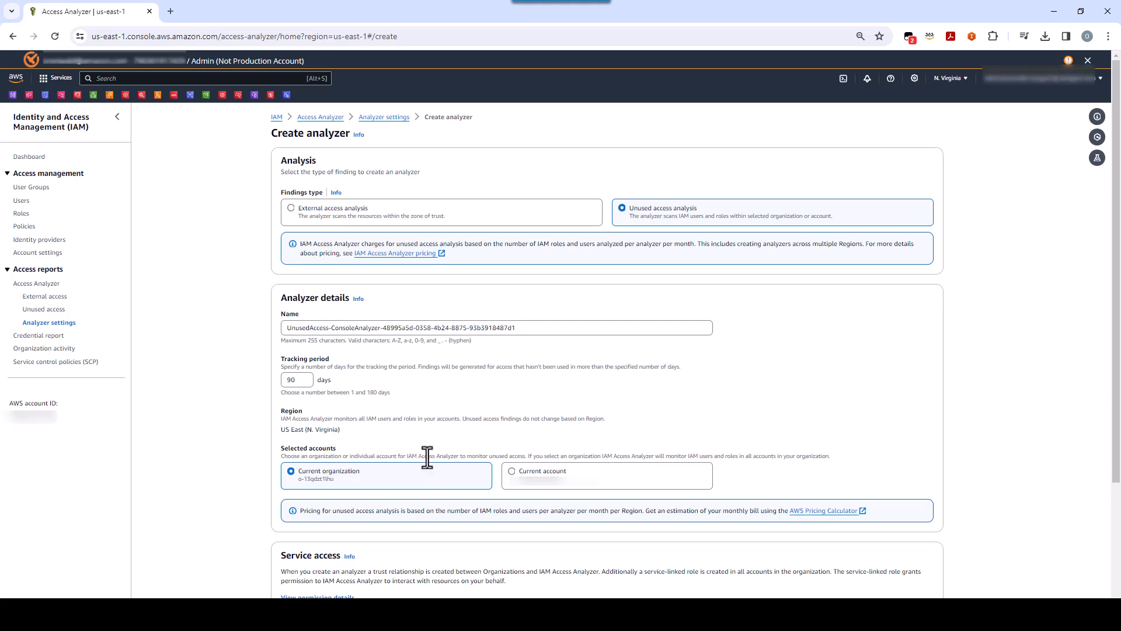
{"action": "mouse_move", "coordinate": [526, 485]}
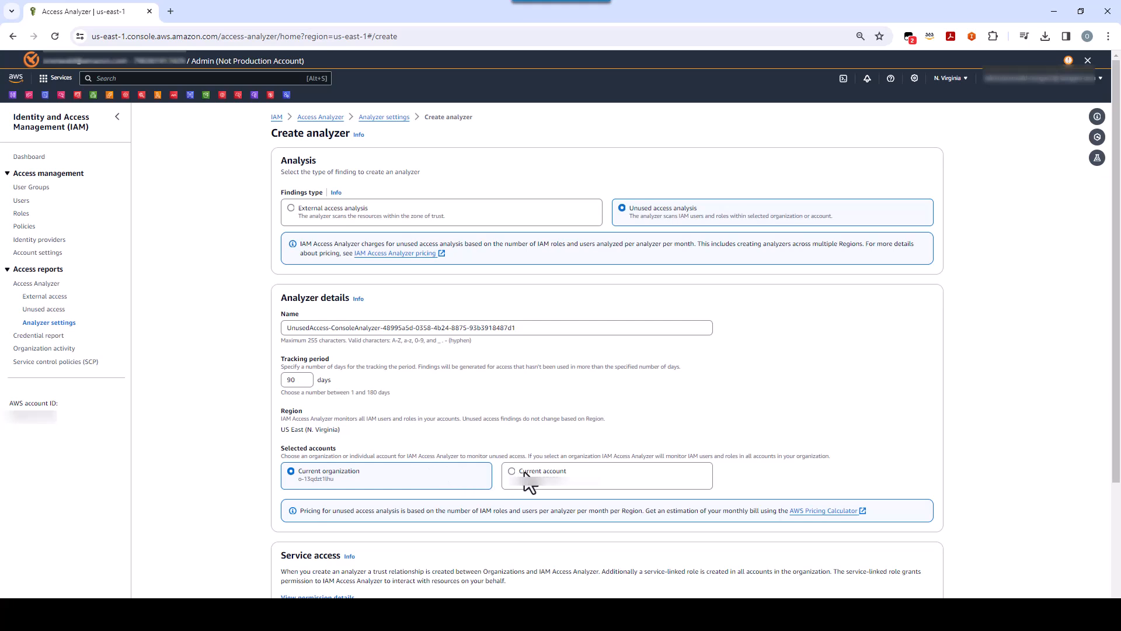
{"action": "scroll", "scroll_direction": "down", "scroll_amount": 3}
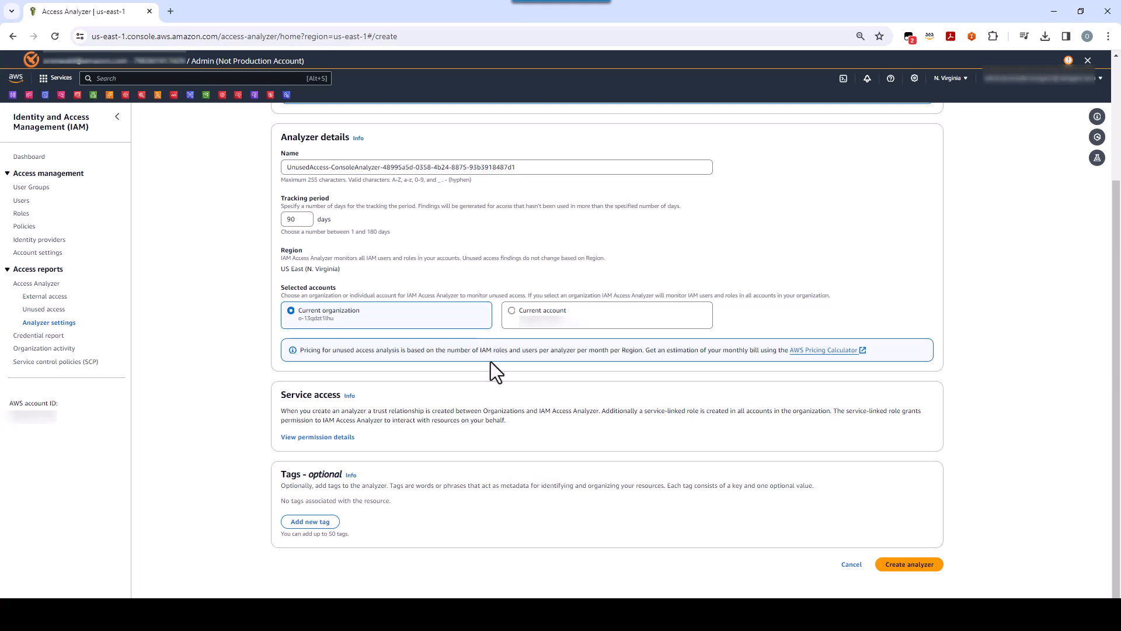
{"action": "mouse_move", "coordinate": [350, 411]}
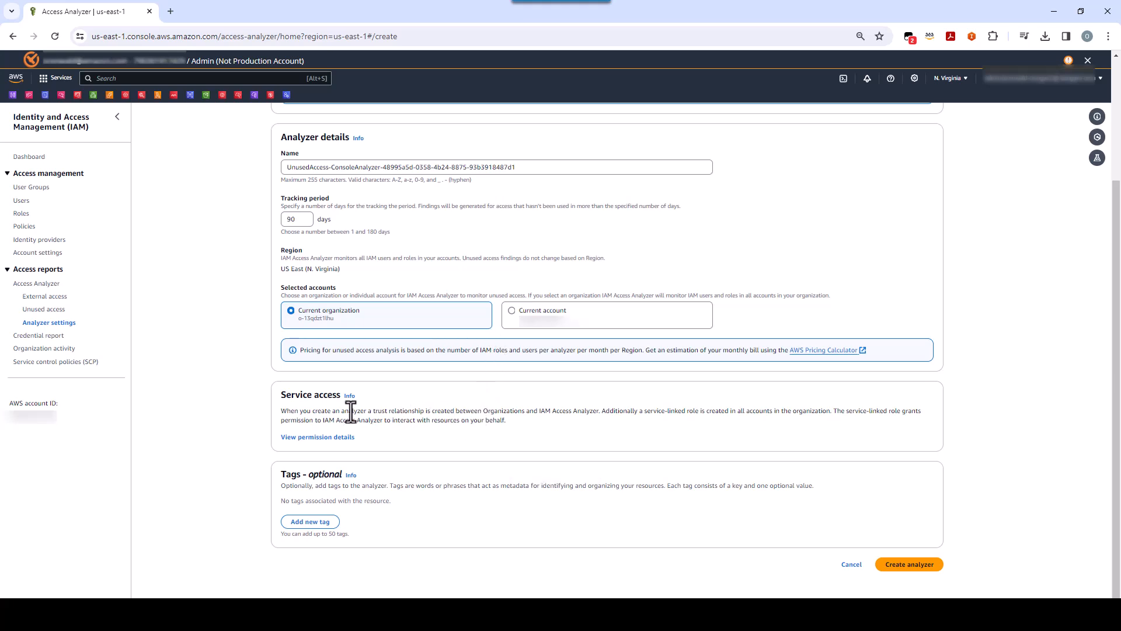
{"action": "mouse_move", "coordinate": [447, 457]}
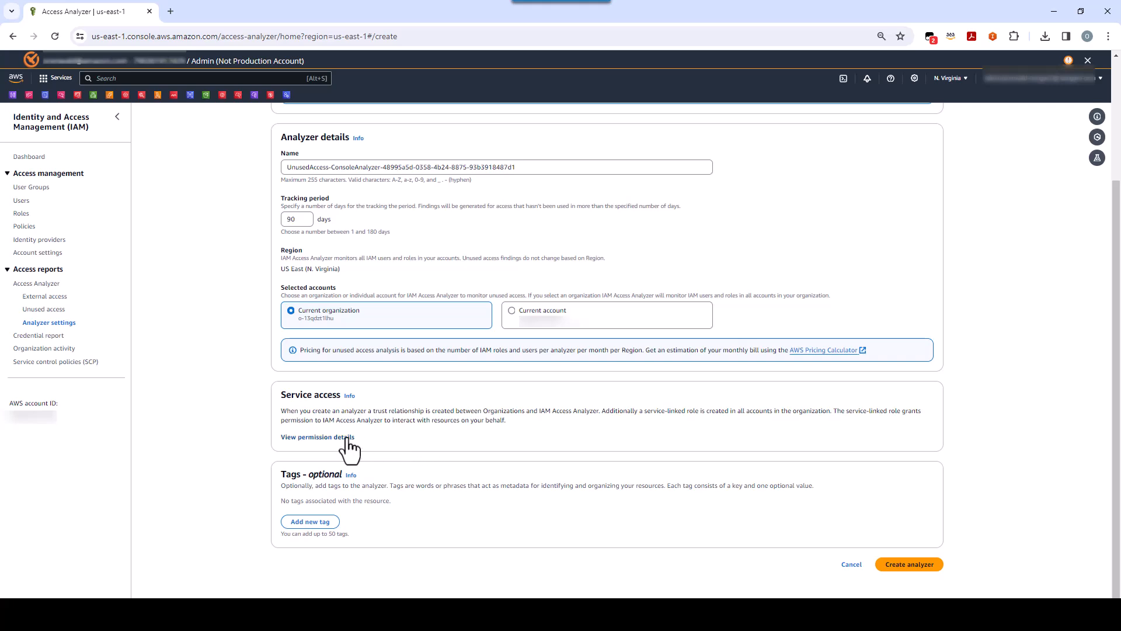
{"action": "left_click", "coordinate": [316, 436]}
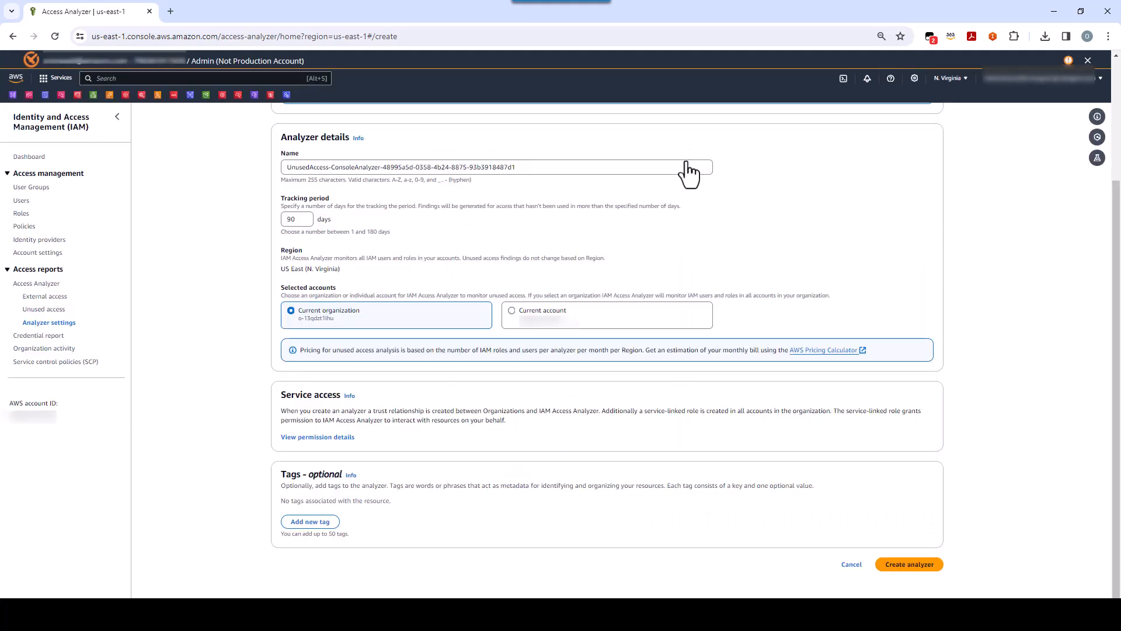
{"action": "mouse_move", "coordinate": [365, 516]}
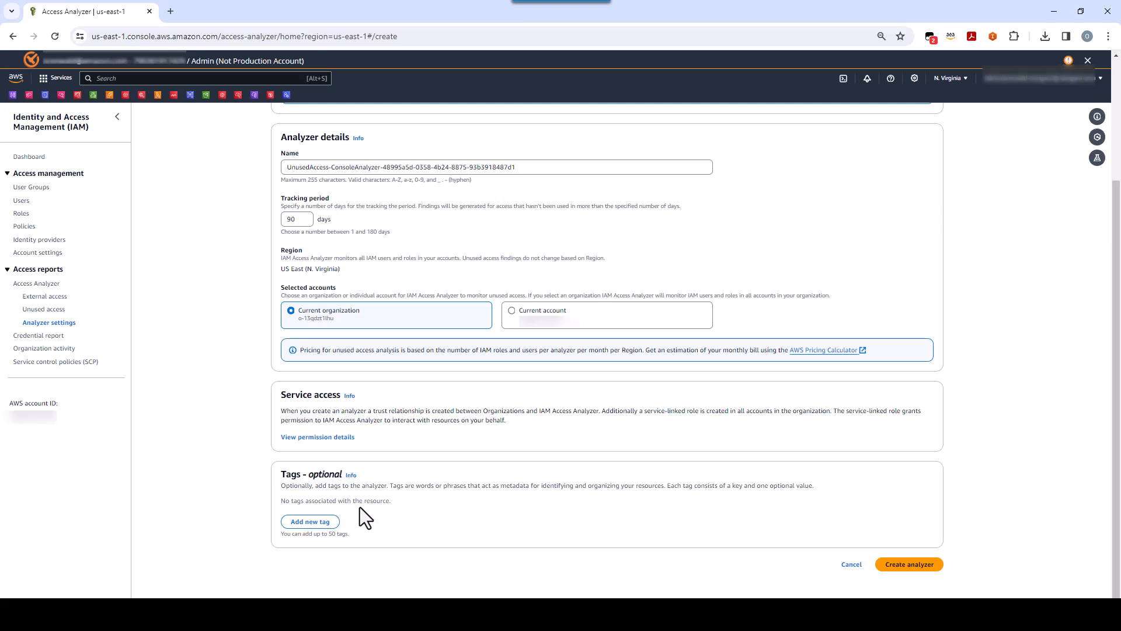
{"action": "mouse_move", "coordinate": [909, 563]}
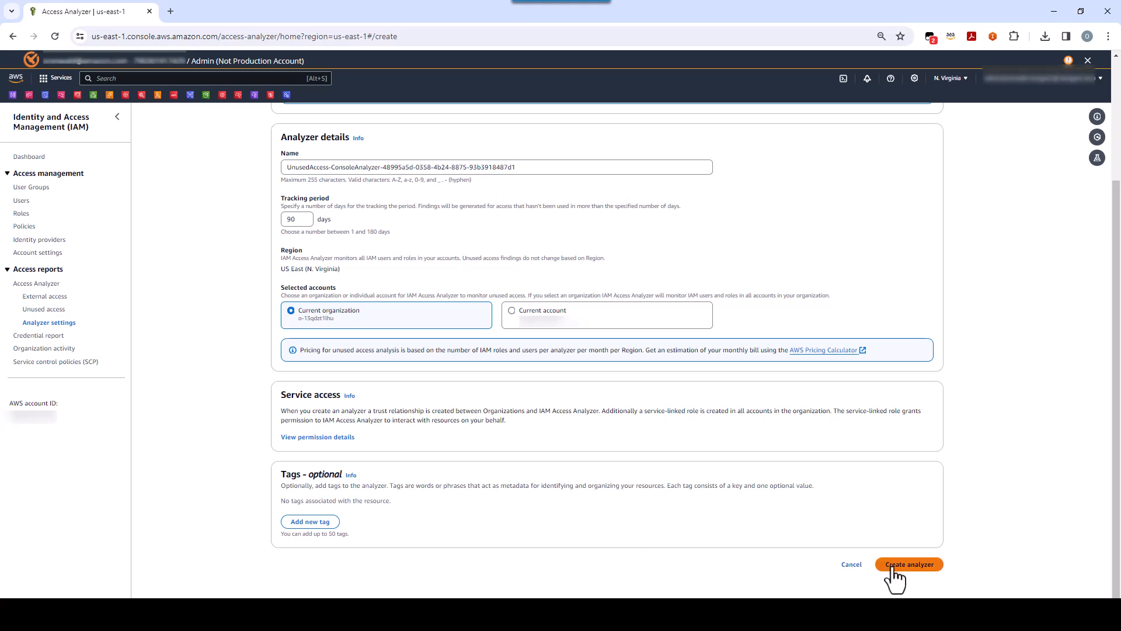
{"action": "left_click", "coordinate": [908, 564]}
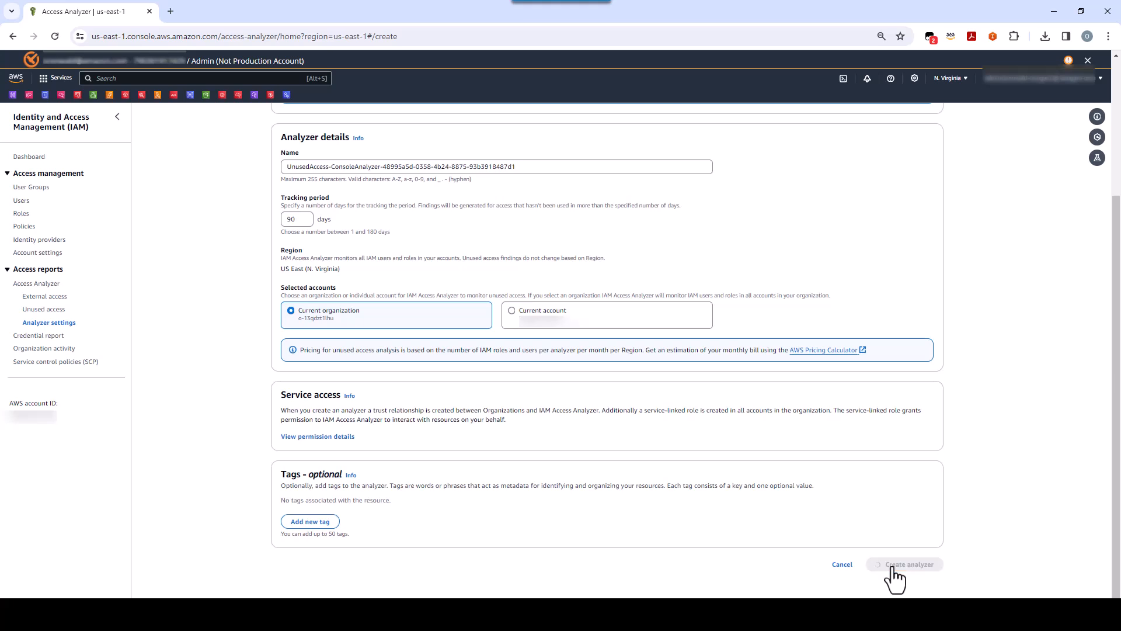
Refresh the unused-access findings to show 147 active findings and check filter properties
{"action": "left_click", "coordinate": [903, 564]}
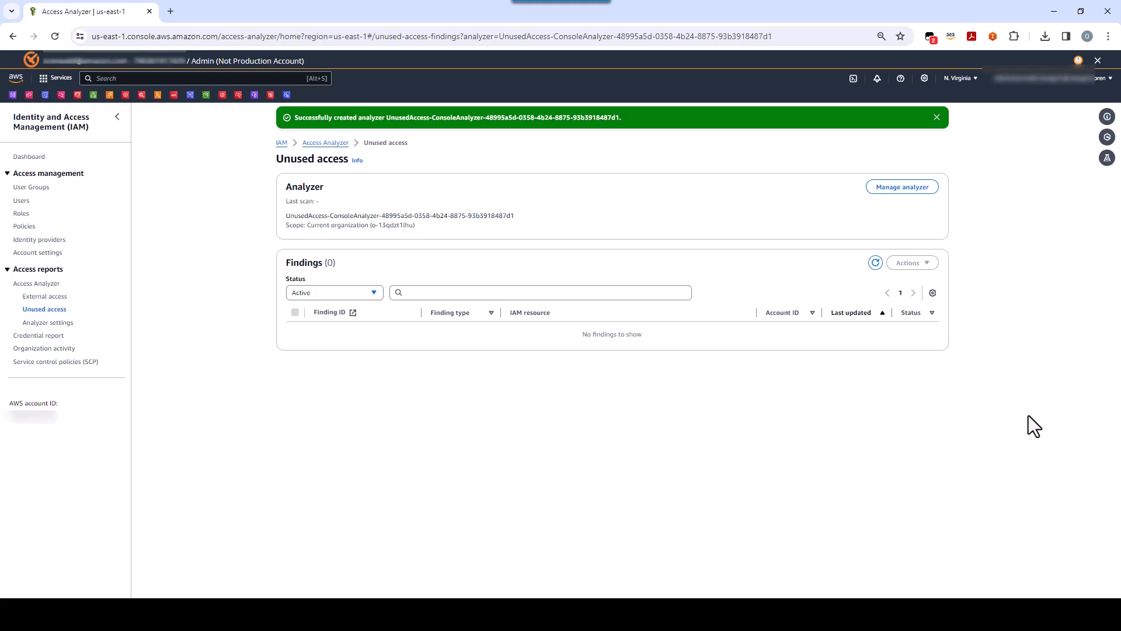
{"action": "mouse_move", "coordinate": [905, 241]}
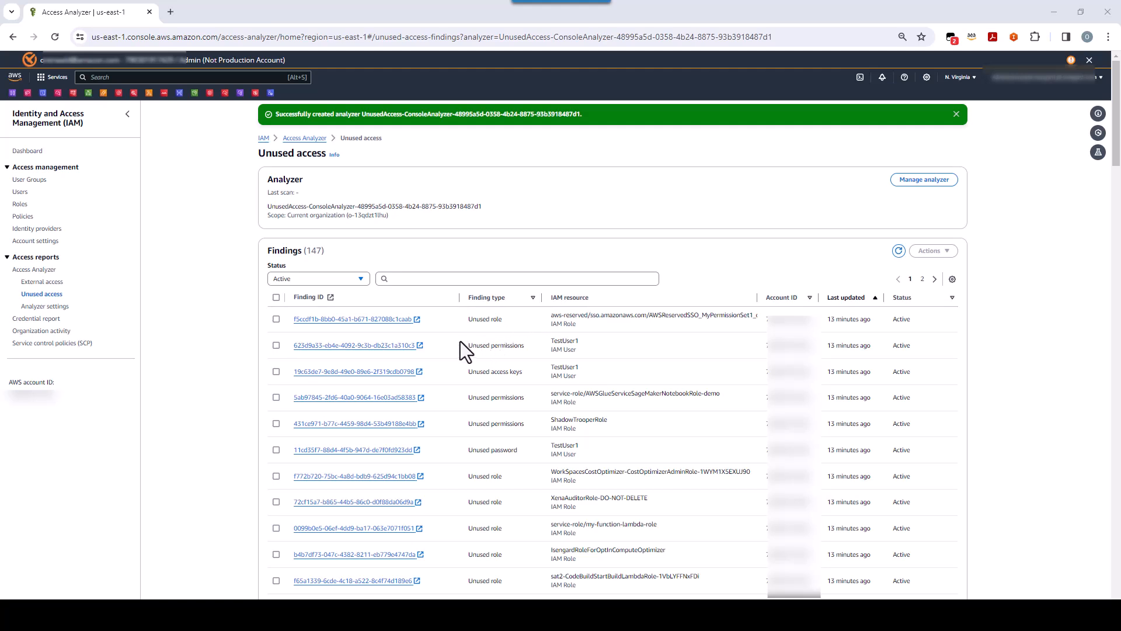
{"action": "mouse_move", "coordinate": [393, 329]}
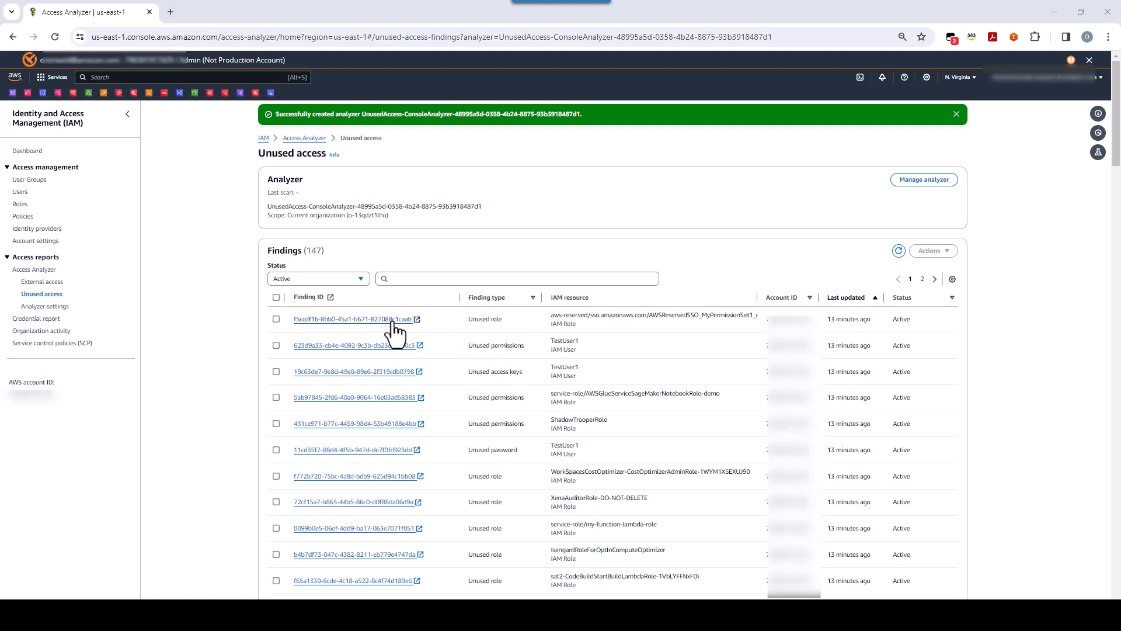
{"action": "mouse_move", "coordinate": [500, 323]}
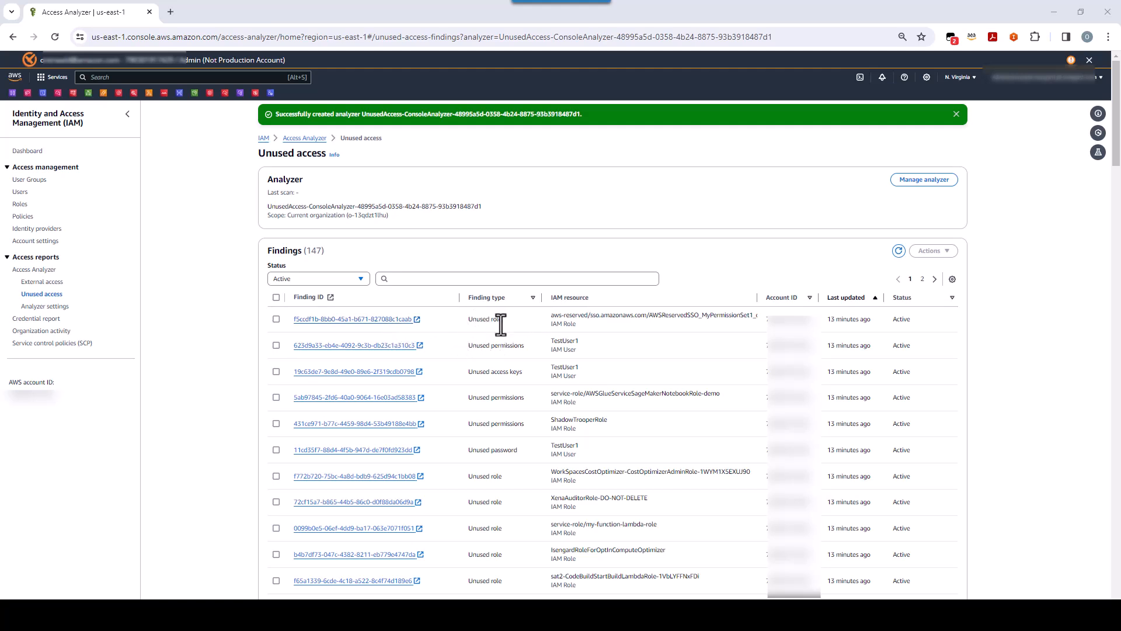
{"action": "left_click", "coordinate": [318, 278]}
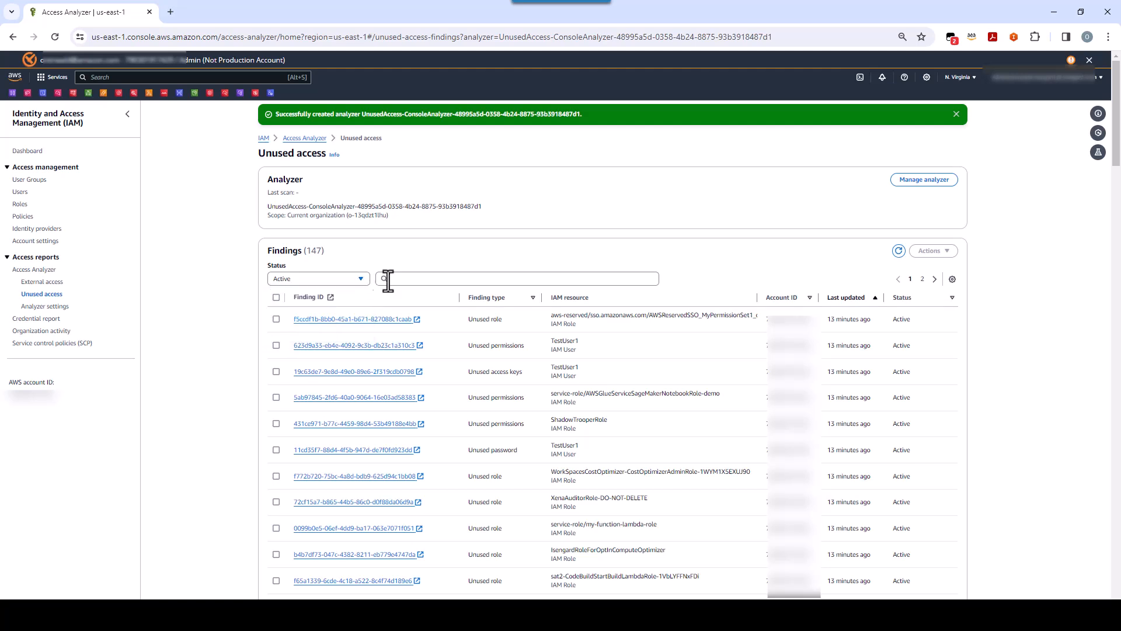
{"action": "left_click", "coordinate": [515, 278]}
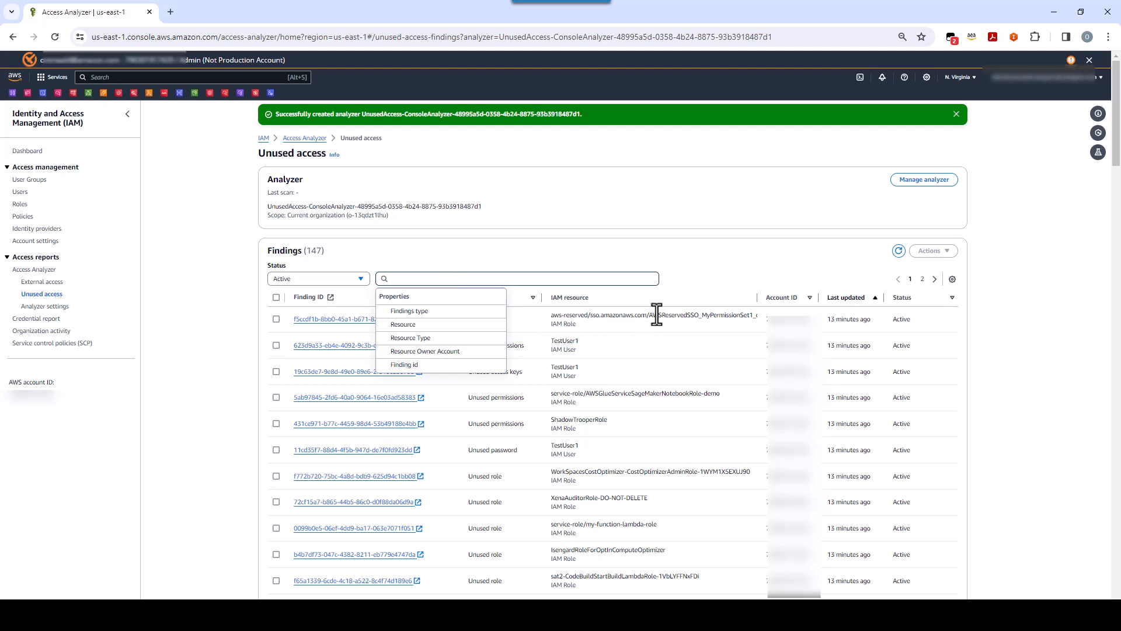
{"action": "left_click", "coordinate": [720, 273]}
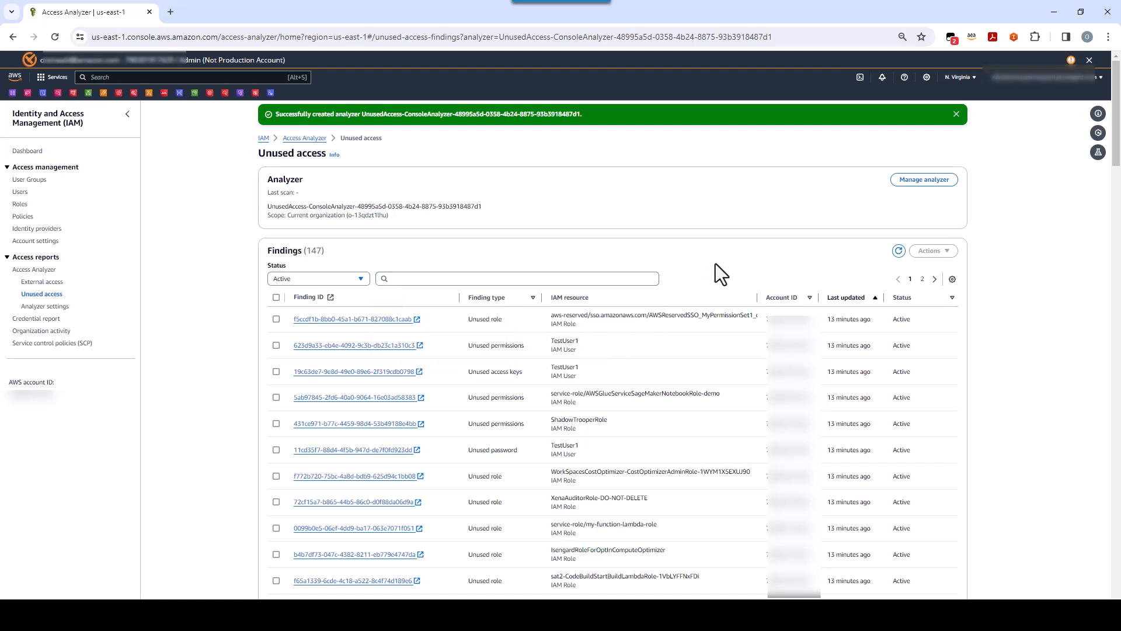
{"action": "mouse_move", "coordinate": [547, 297]}
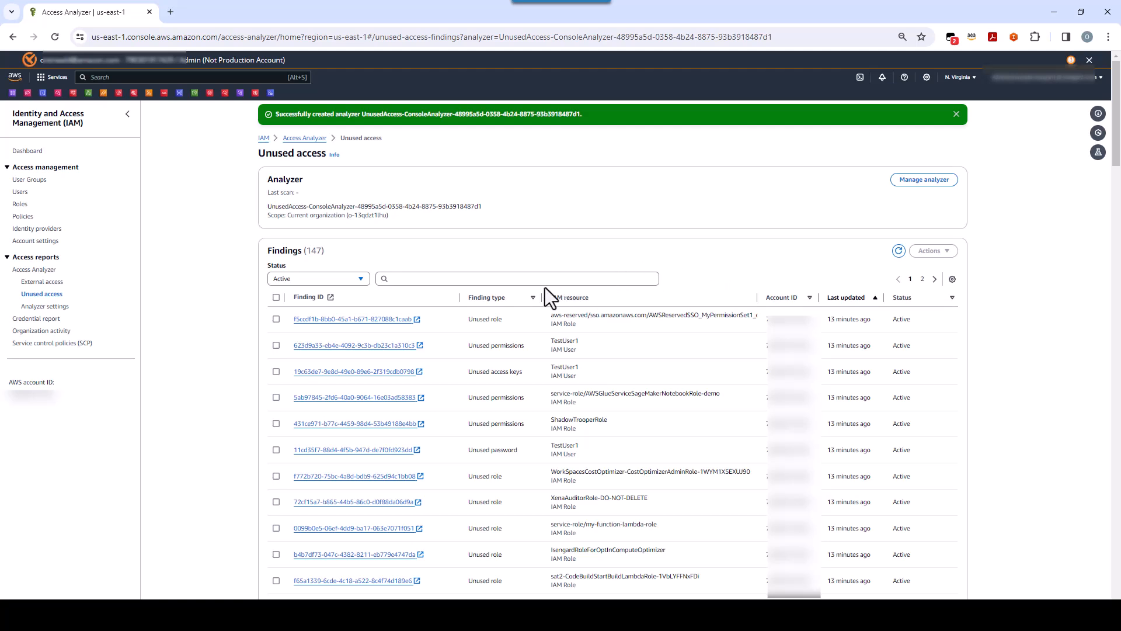
{"action": "left_click", "coordinate": [276, 319]}
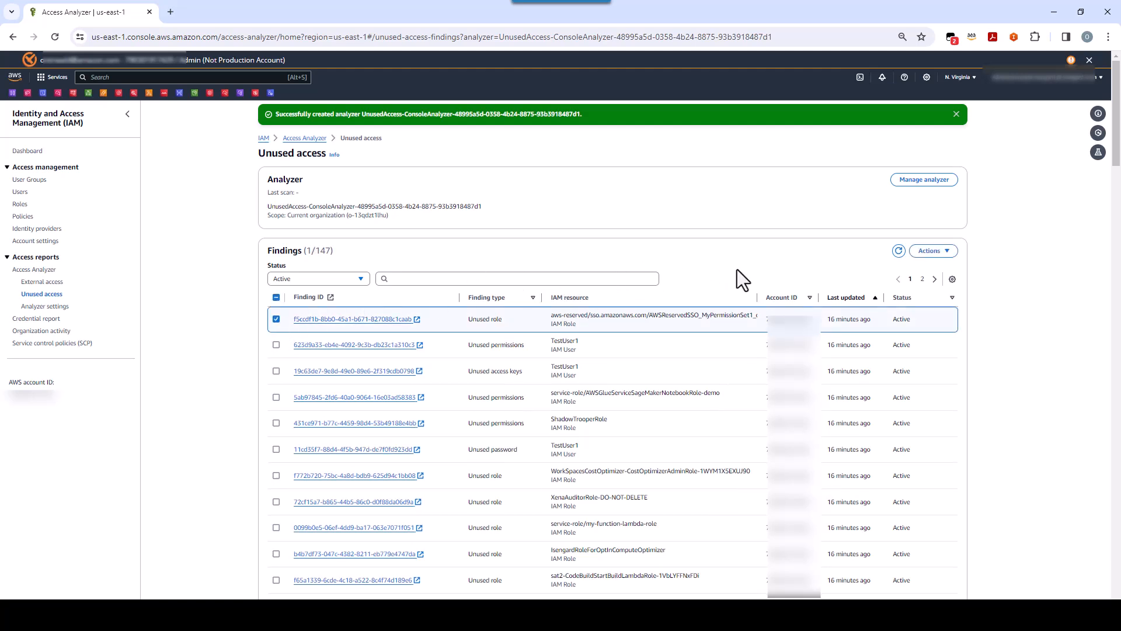
{"action": "left_click", "coordinate": [933, 251]}
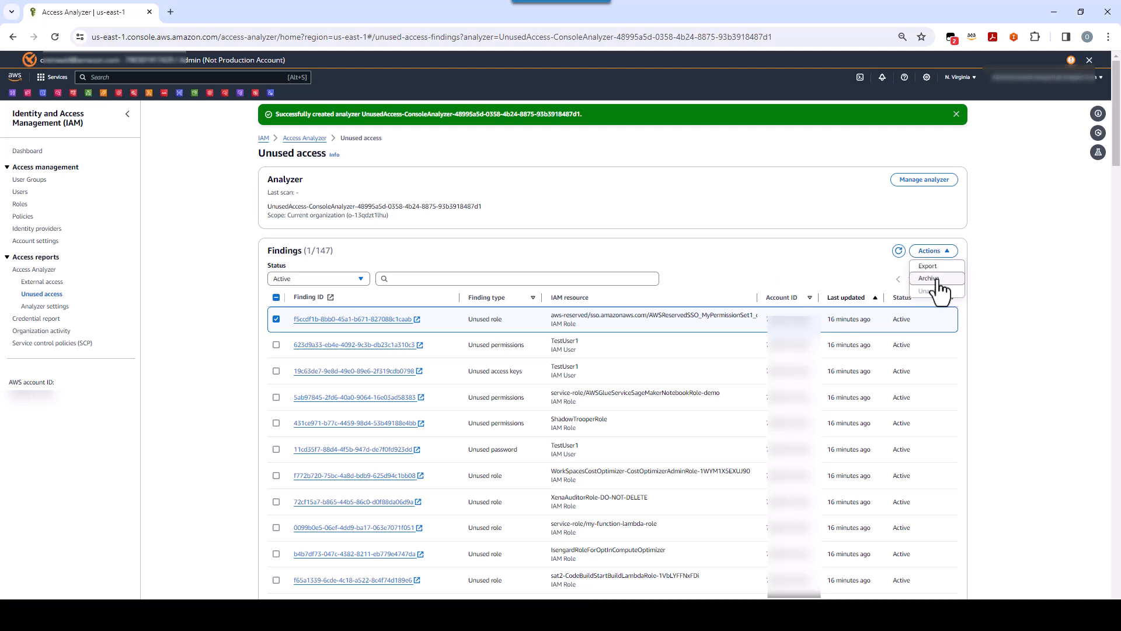
{"action": "mouse_move", "coordinate": [669, 281]}
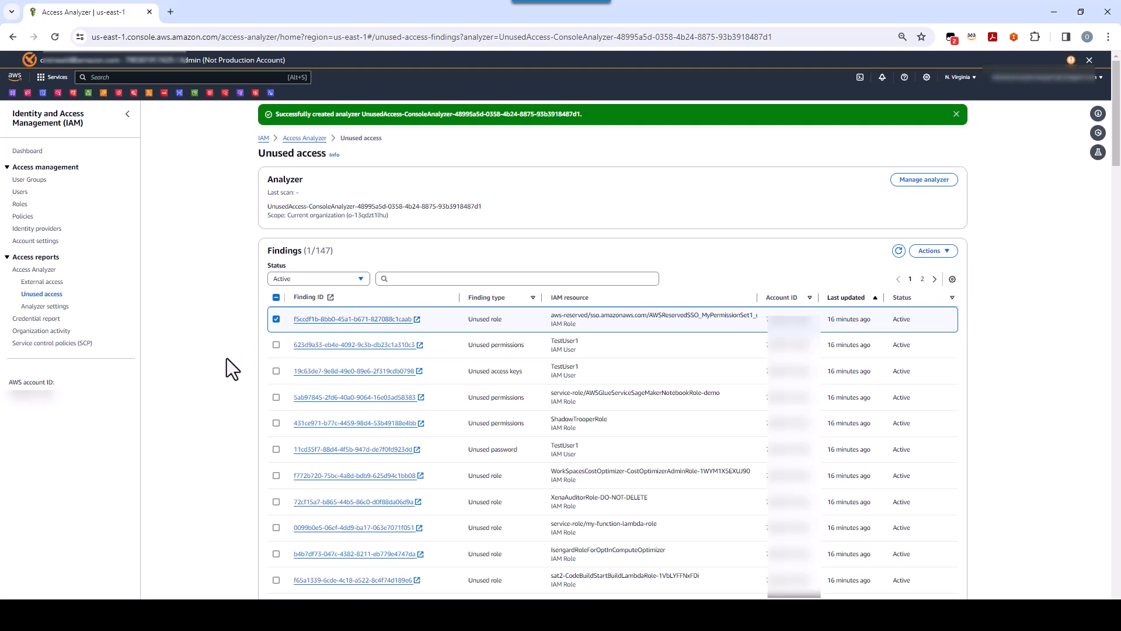
{"action": "mouse_move", "coordinate": [322, 358]}
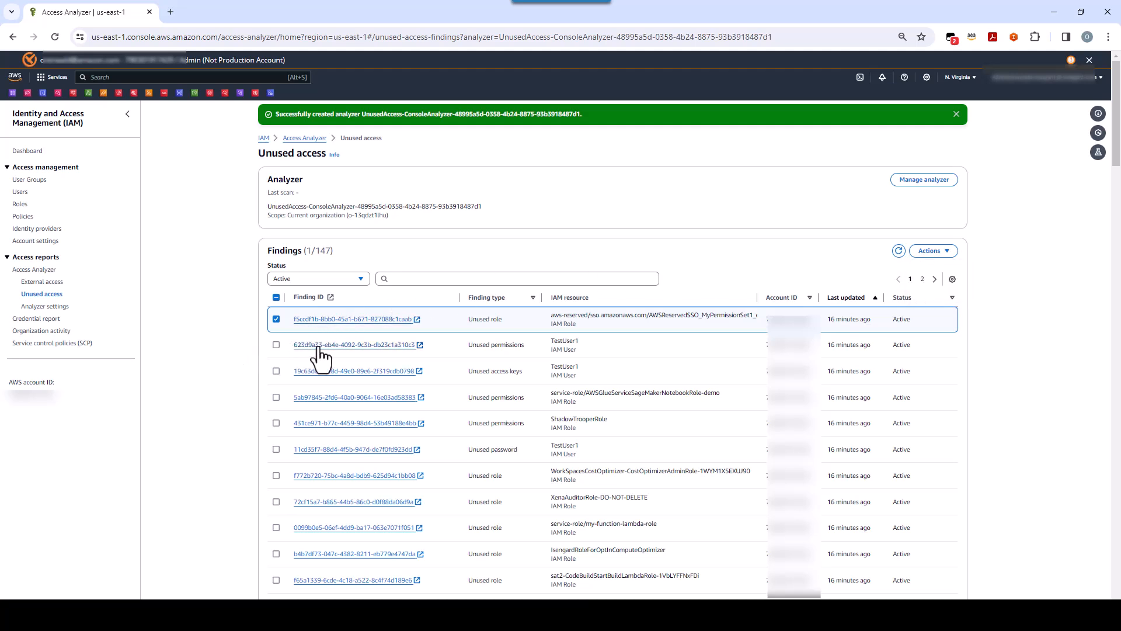
Open TestUser1's Unused permissions finding details in a new tab
{"action": "left_click", "coordinate": [355, 343]}
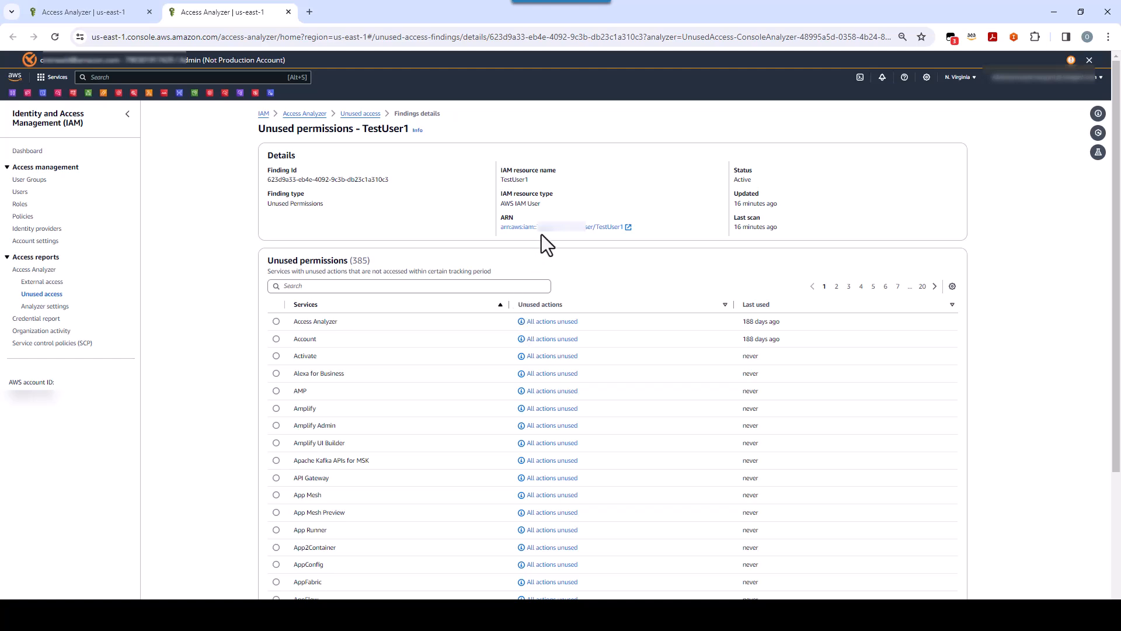
{"action": "mouse_move", "coordinate": [545, 236]}
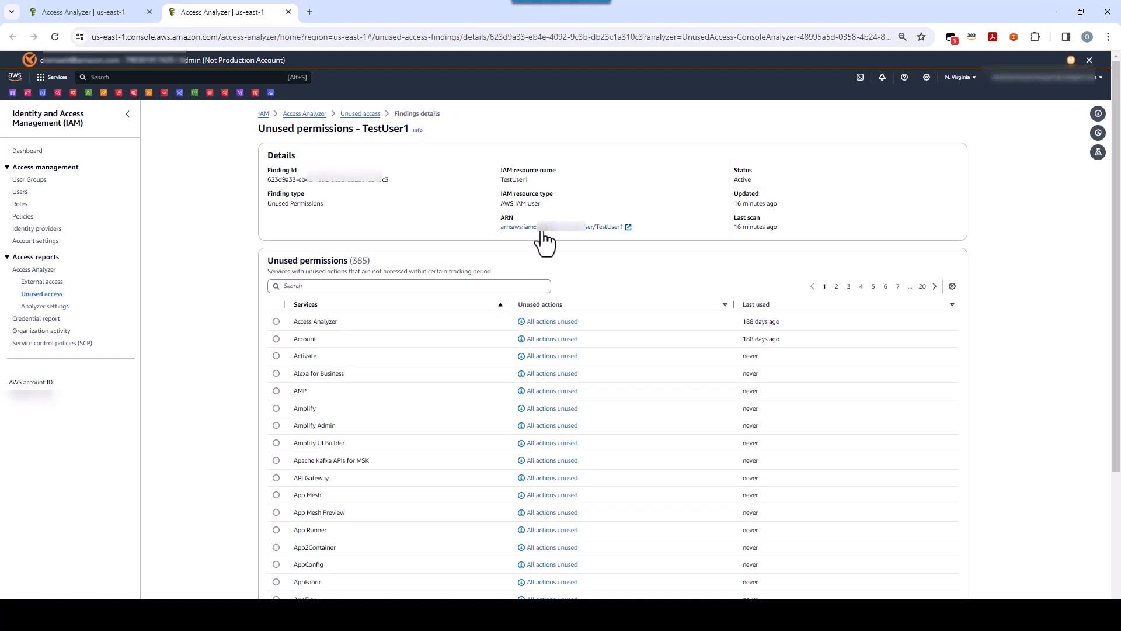
Follow the finding's ARN link to TestUser1's IAM user page with PowerUserAccess
{"action": "left_click", "coordinate": [557, 227]}
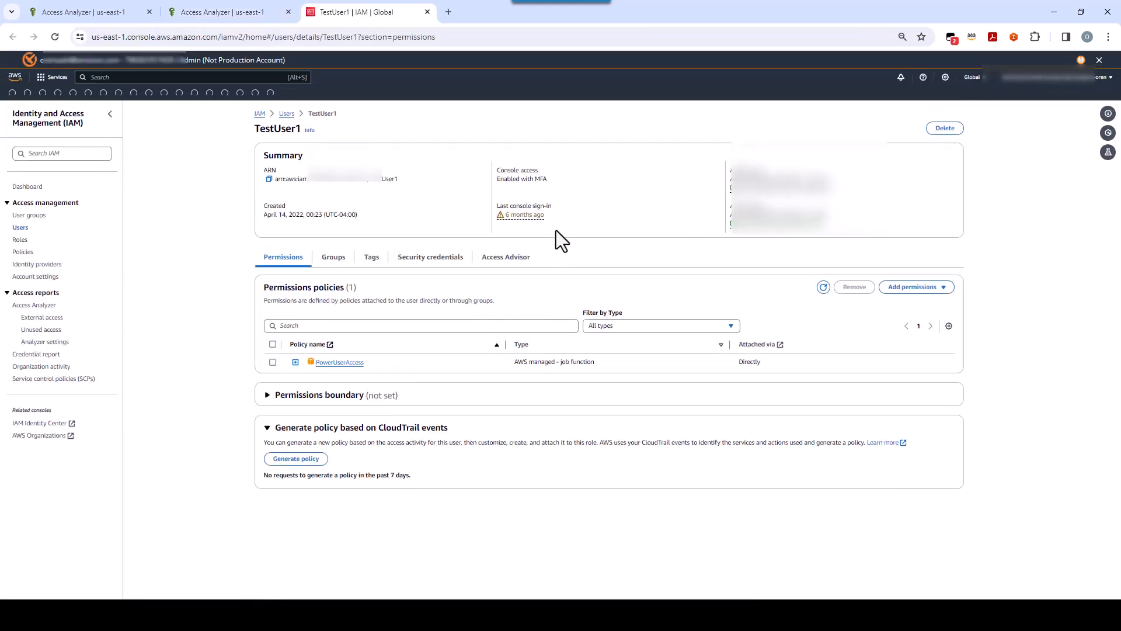